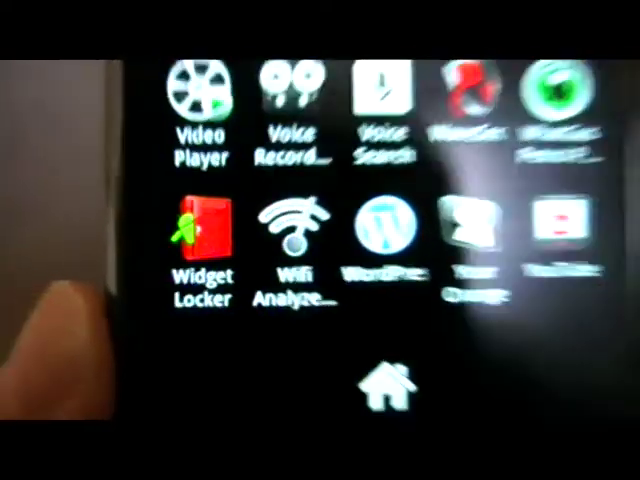
- Launch Wifi Analyzer from the phone's app list
click(293, 225)
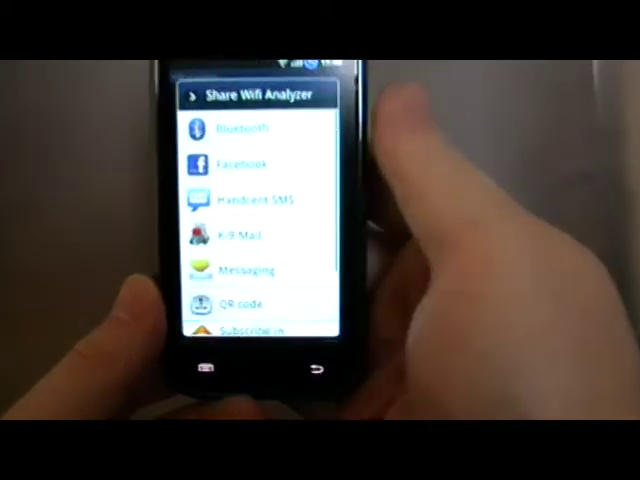
- Choose QR code from the Share Wifi Analyzer list to show the Market-page code
click(222, 304)
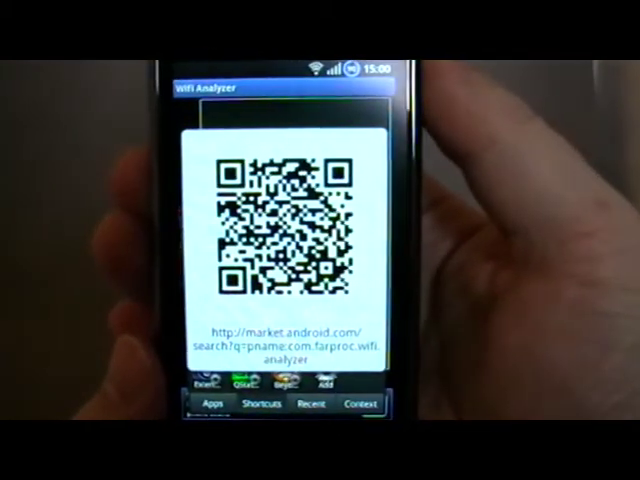